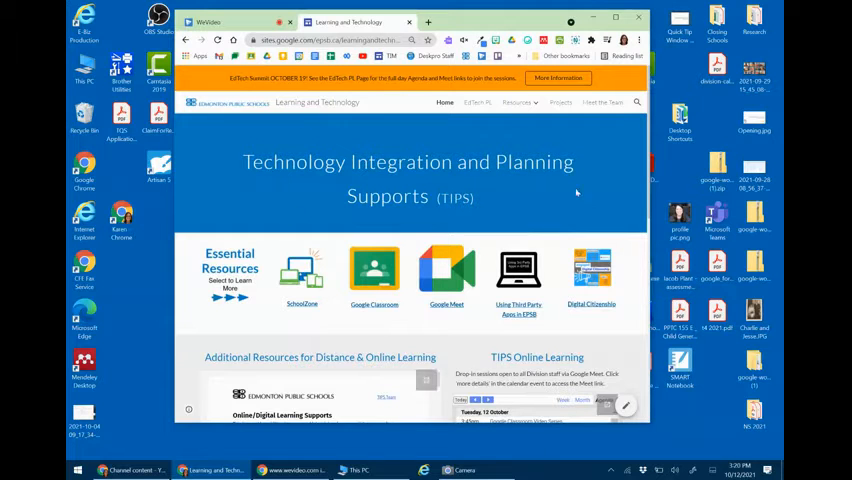
mouse_move(416, 152)
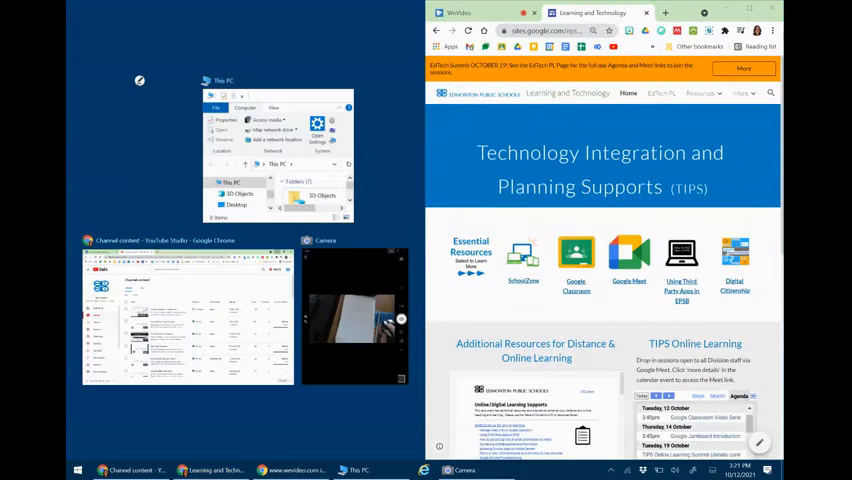
mouse_move(404, 240)
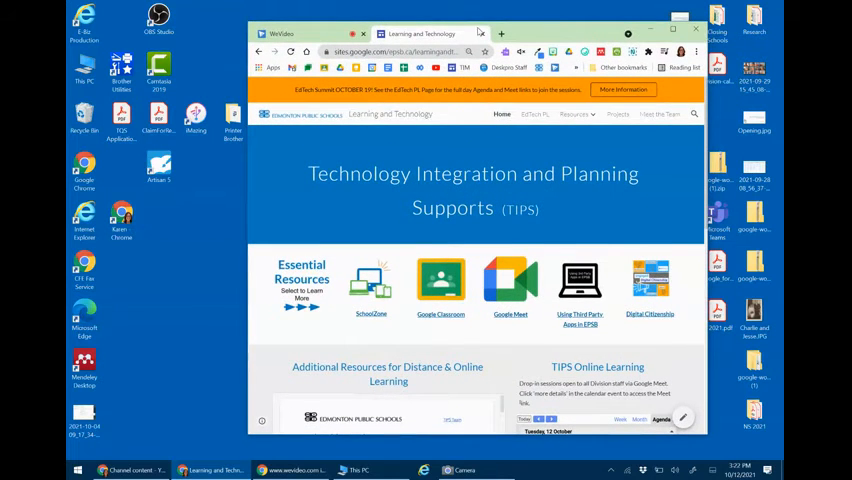
Step: Restore Chrome from its snapped position to a floating window centred on the desktop
click(574, 114)
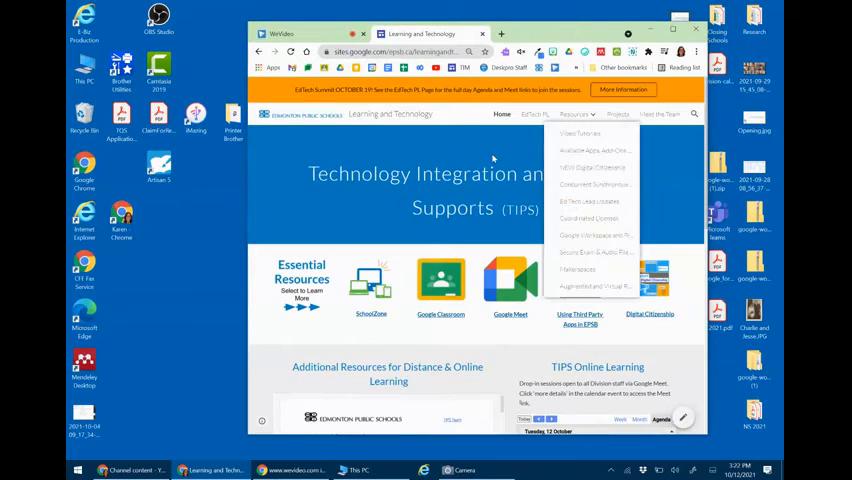